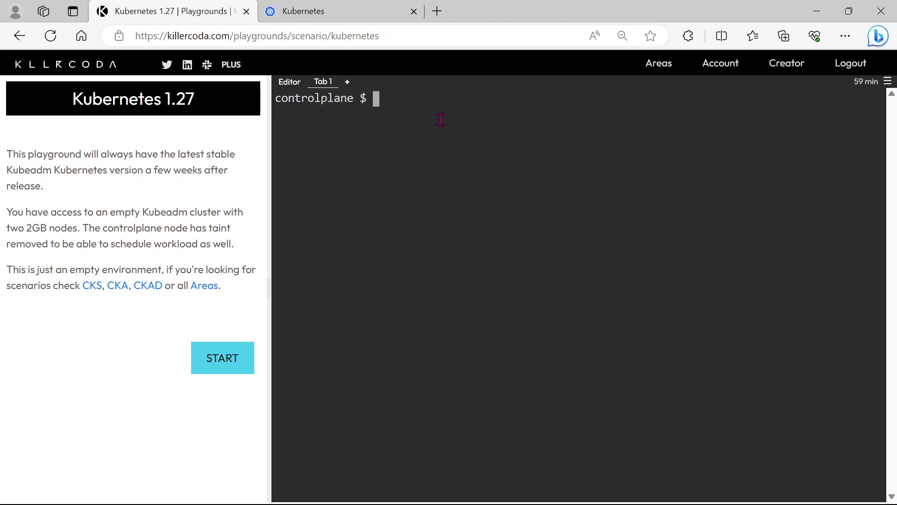
- List the pods with kubectl get po, then start k edit on the web-frontend pod to view its tier: frontend label
type("kubectl get")
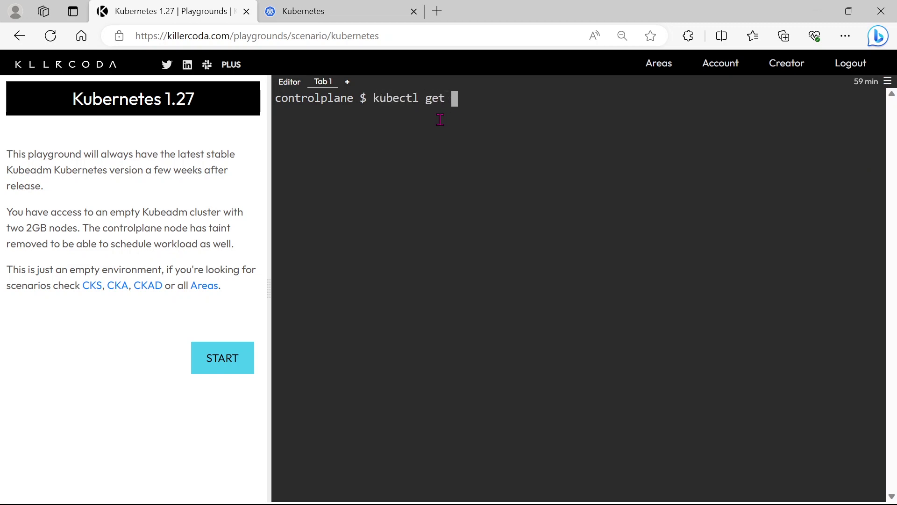
key("Return")
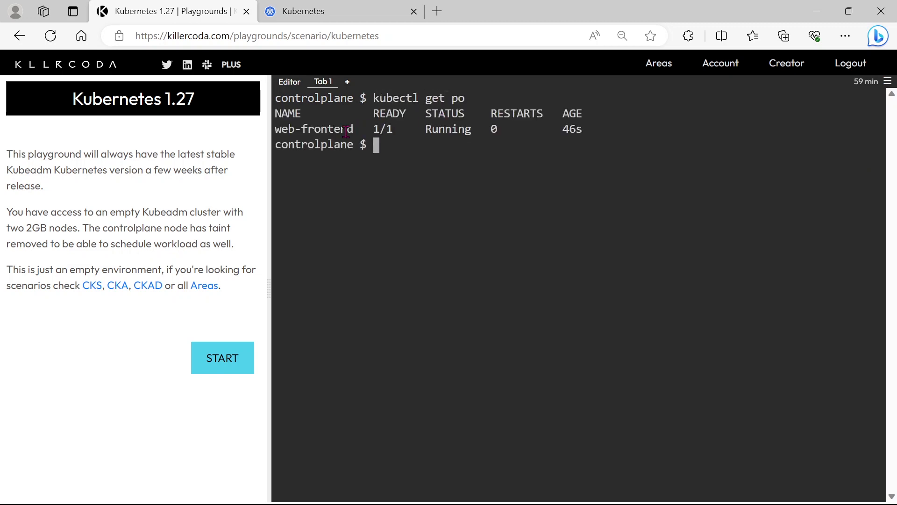
double_click(314, 129)
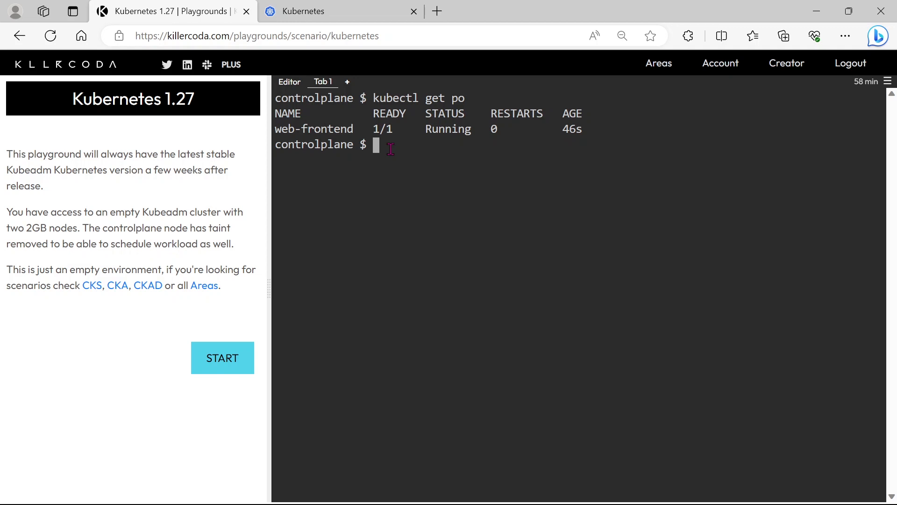
type("k edit po")
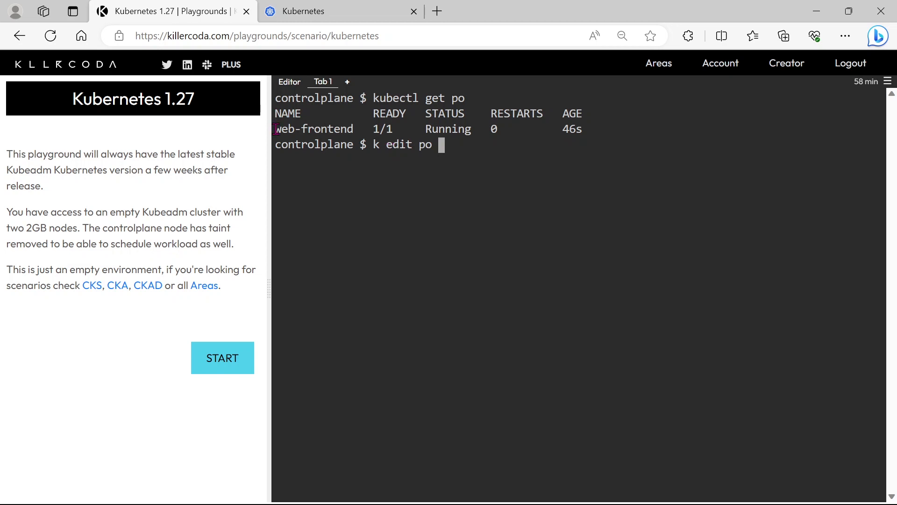
right_click(313, 129)
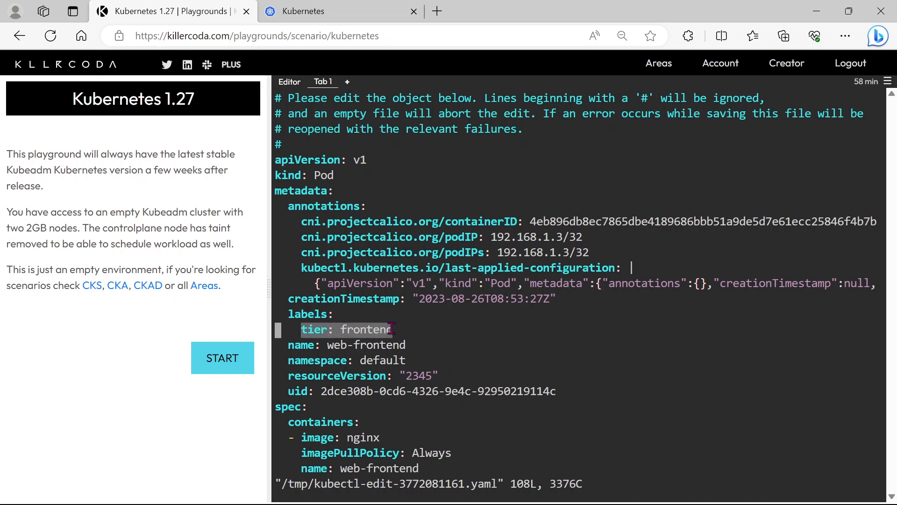
mouse_move(464, 303)
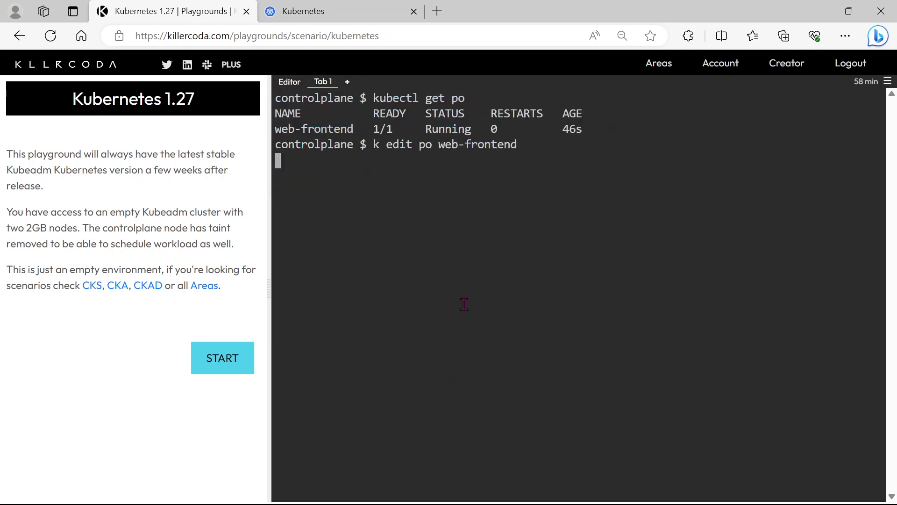
- Generate a dry-run nginx Deployment web-app manifest into 24.yaml with k create deploy --dry-run=client -o yaml
type("k cre")
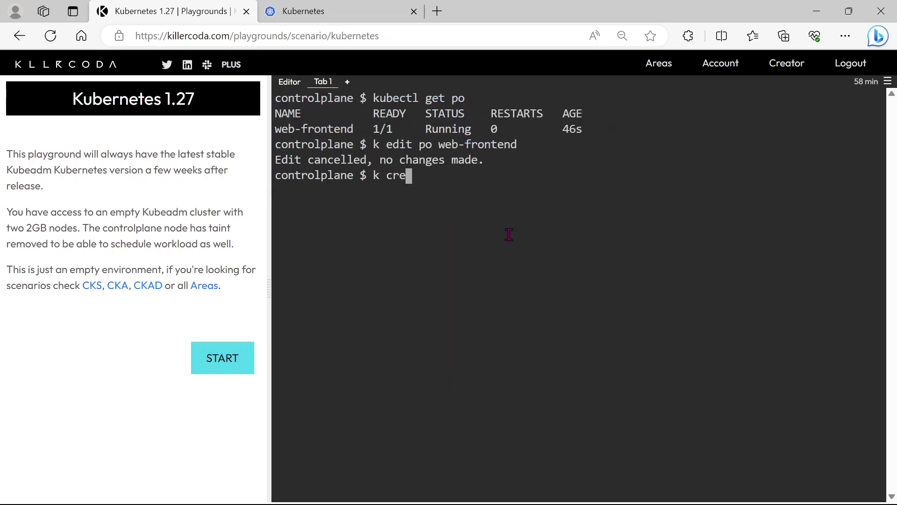
type("a")
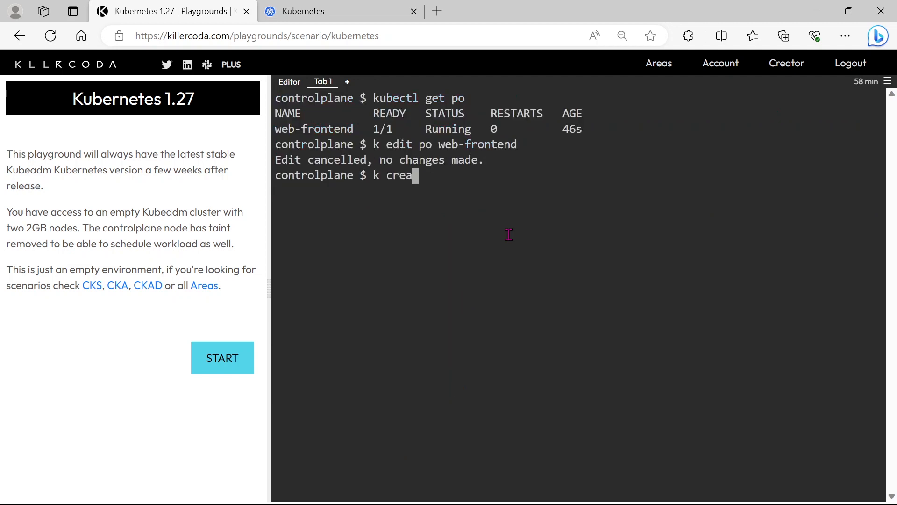
type("te")
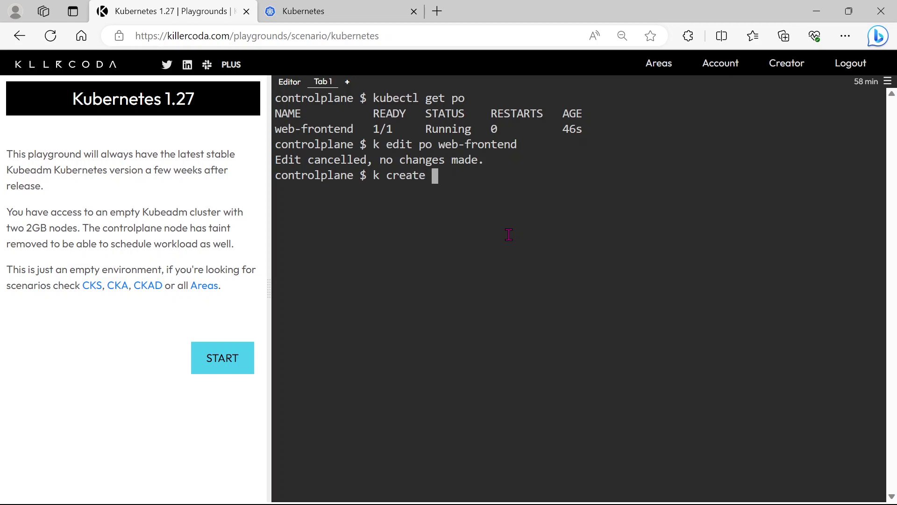
type("deploy")
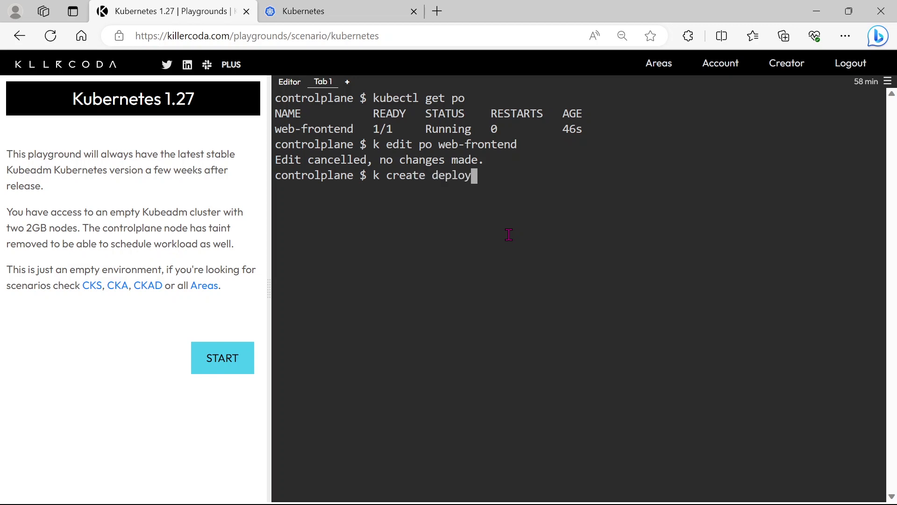
type("web-a")
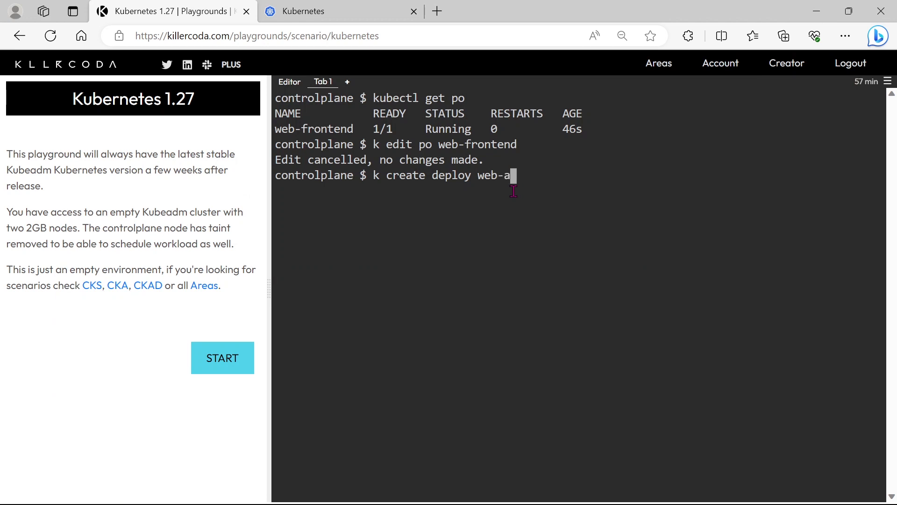
type("pp")
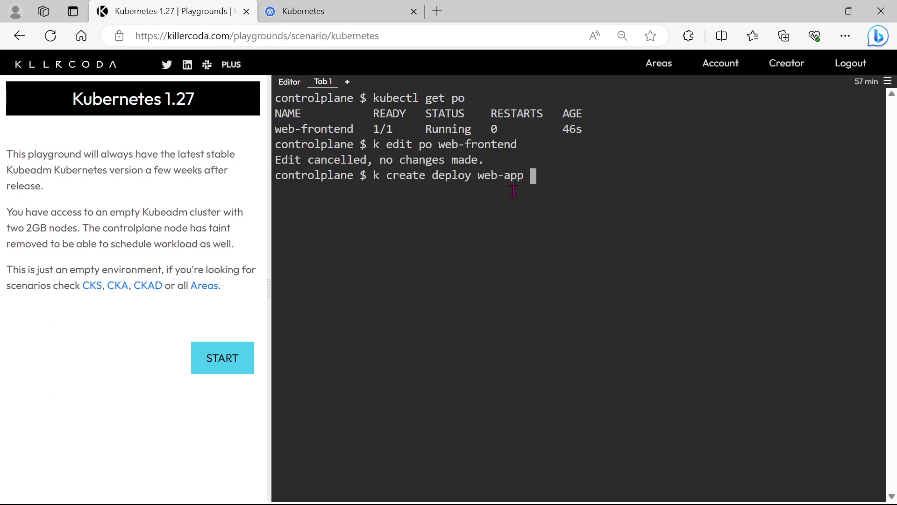
type("--image")
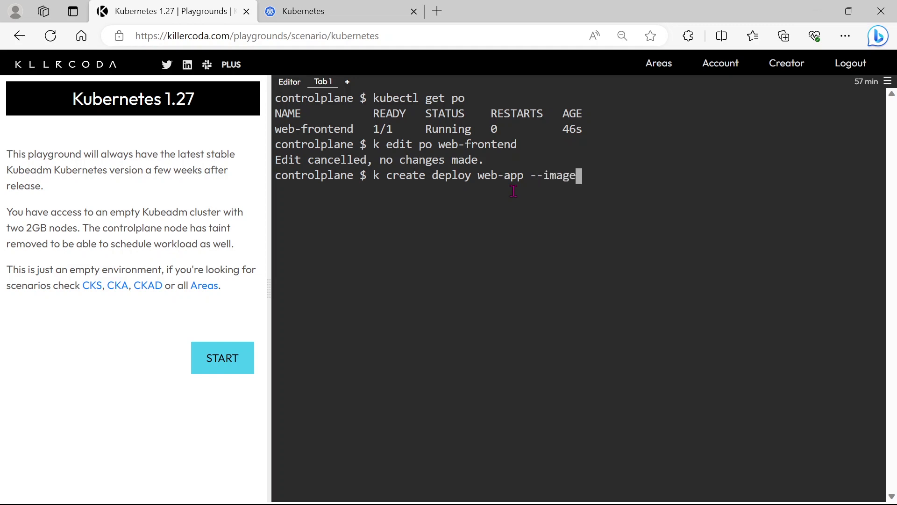
type("=nginx")
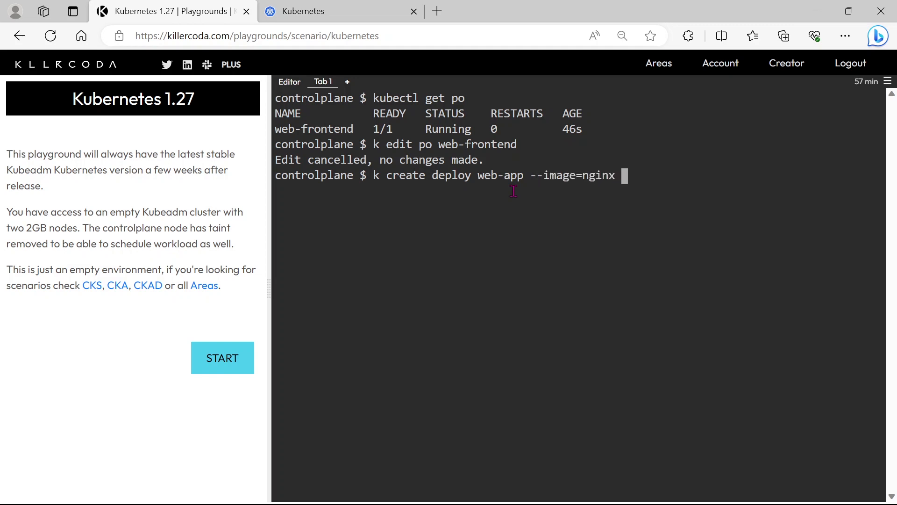
type("-")
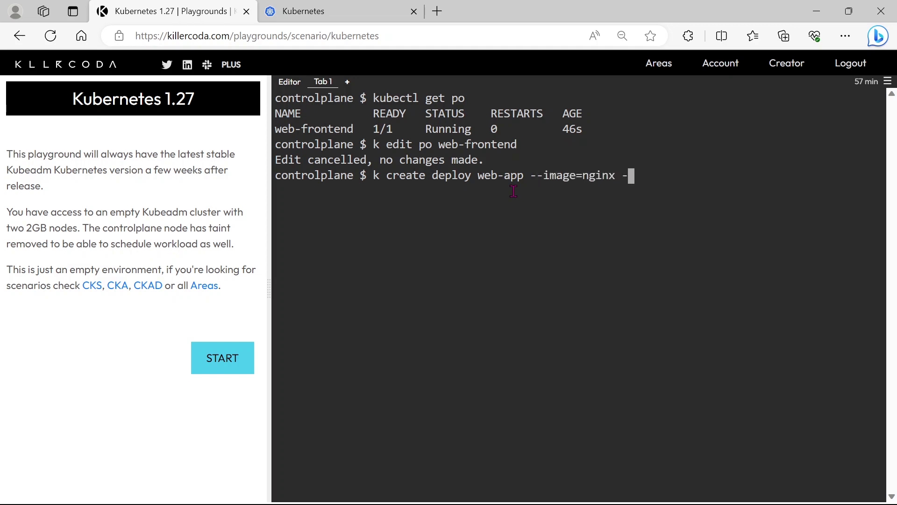
type("-dry-r")
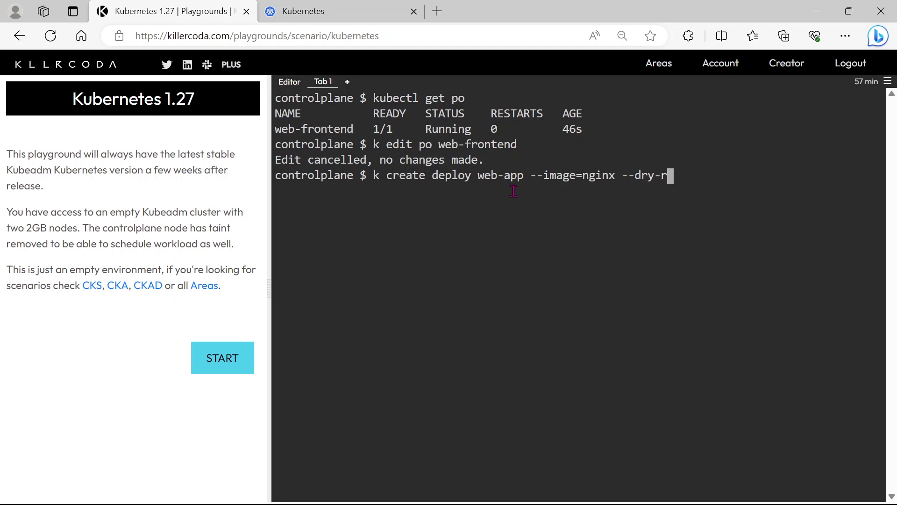
type("un-")
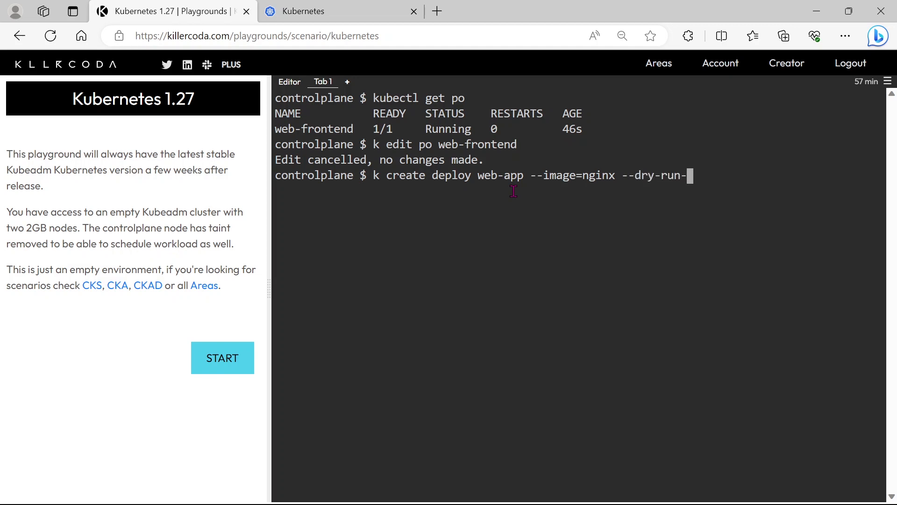
type("=client")
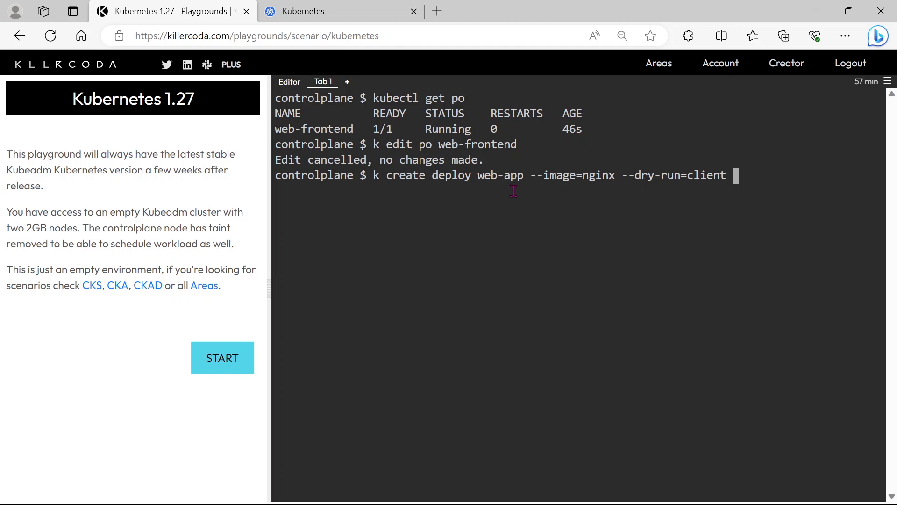
type("-o")
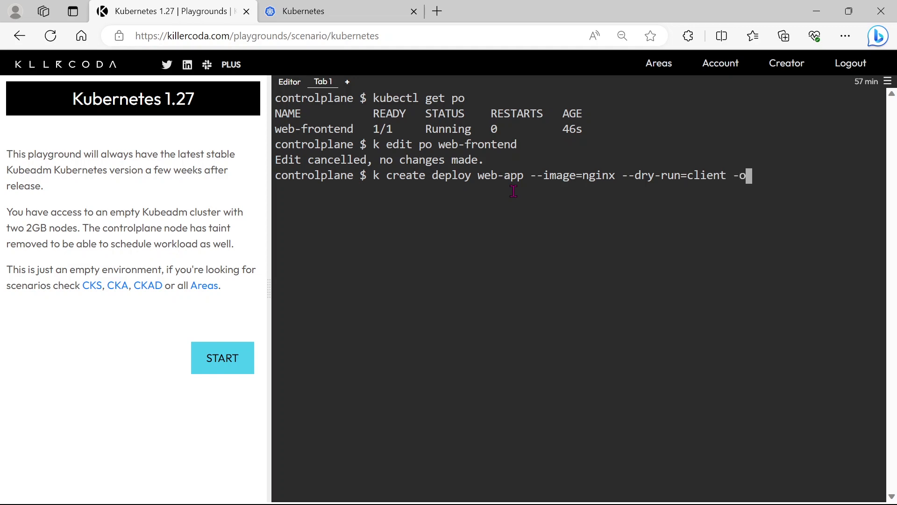
type("yaml >")
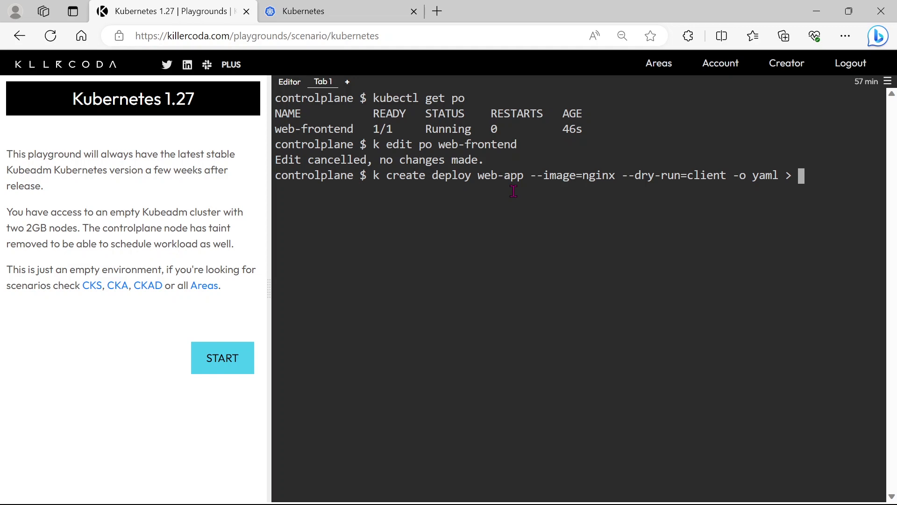
type("24.y")
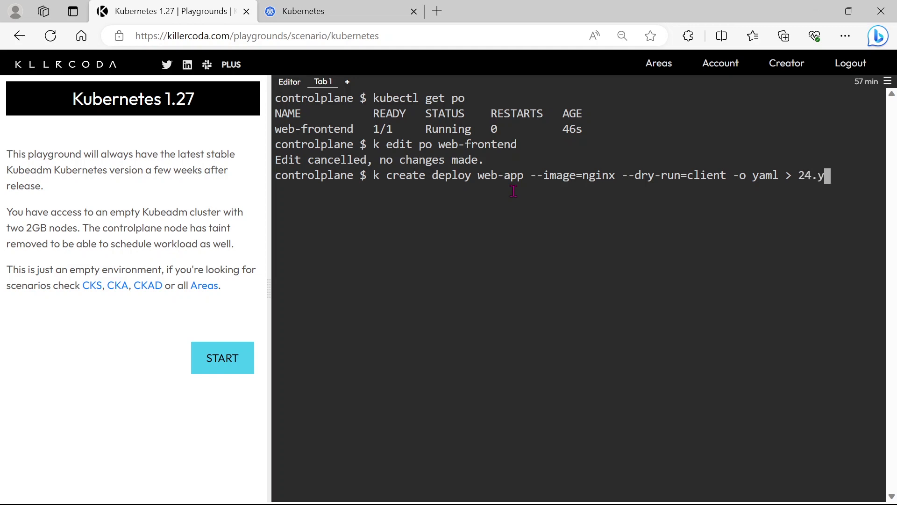
type("aml")
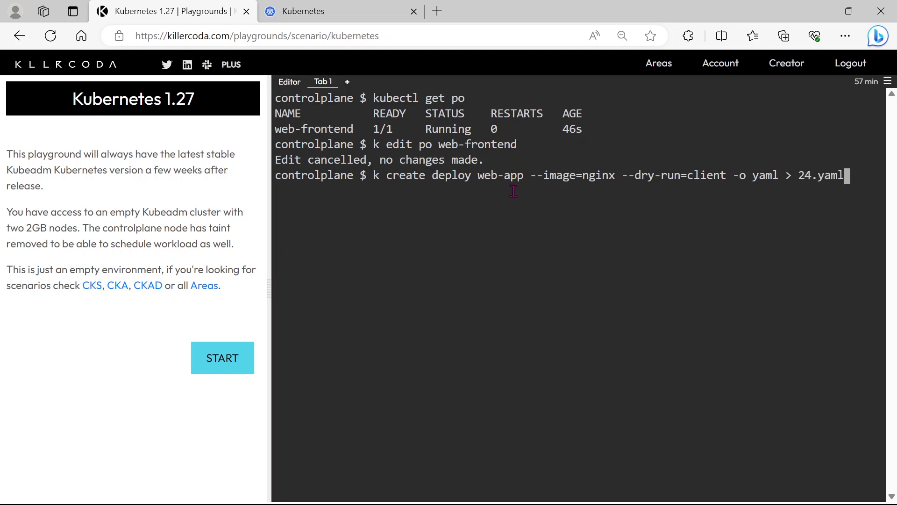
key("Return")
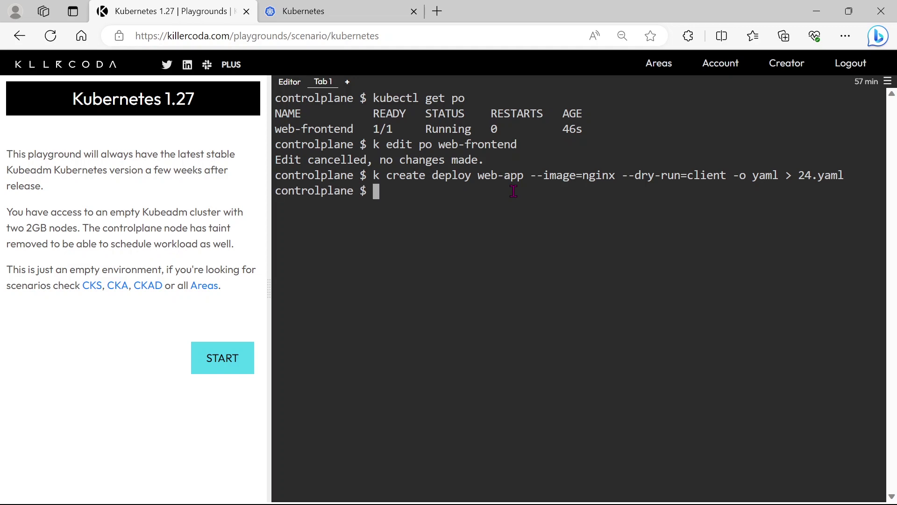
- Edit 24.yaml in vi and paste tier: frontend under the metadata labels
type("vi 24.yaml")
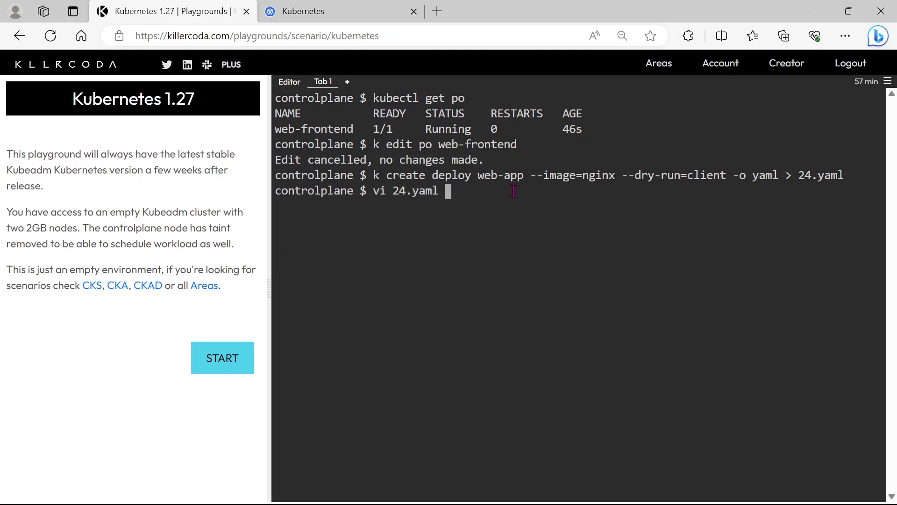
key("Return")
type("a")
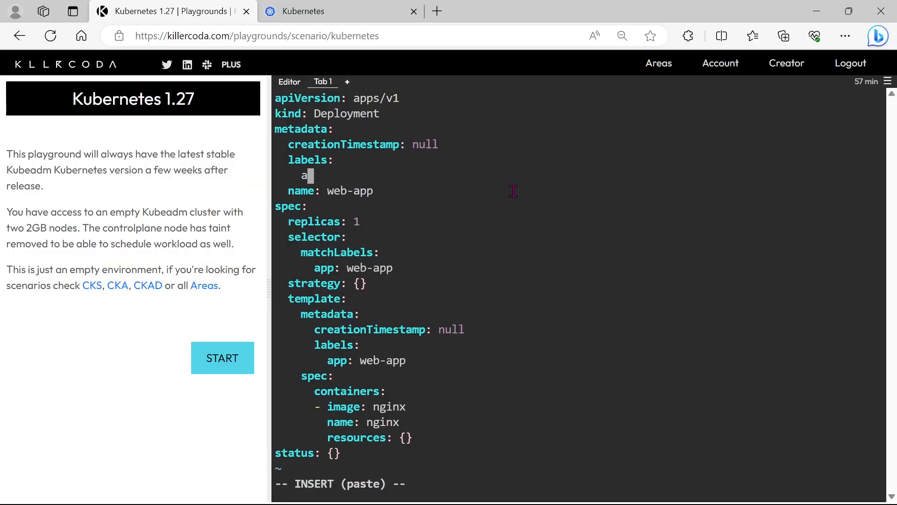
right_click(513, 191)
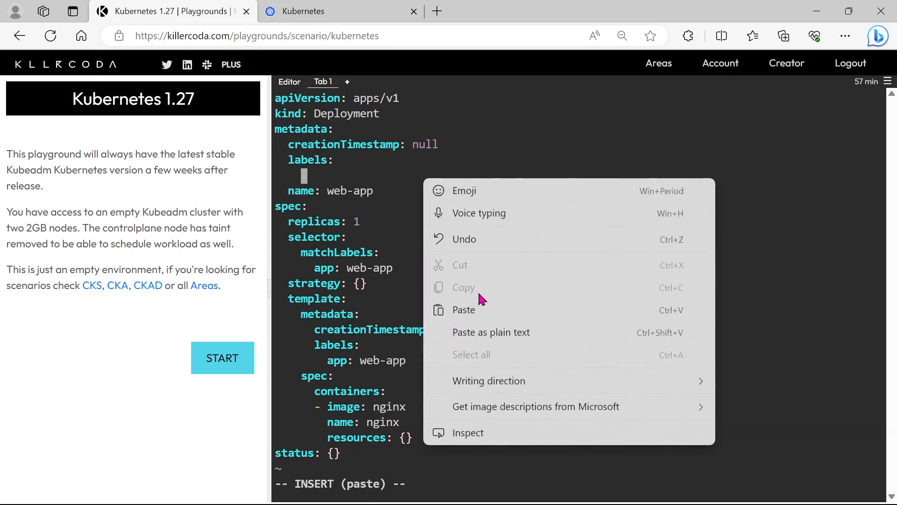
left_click(464, 309)
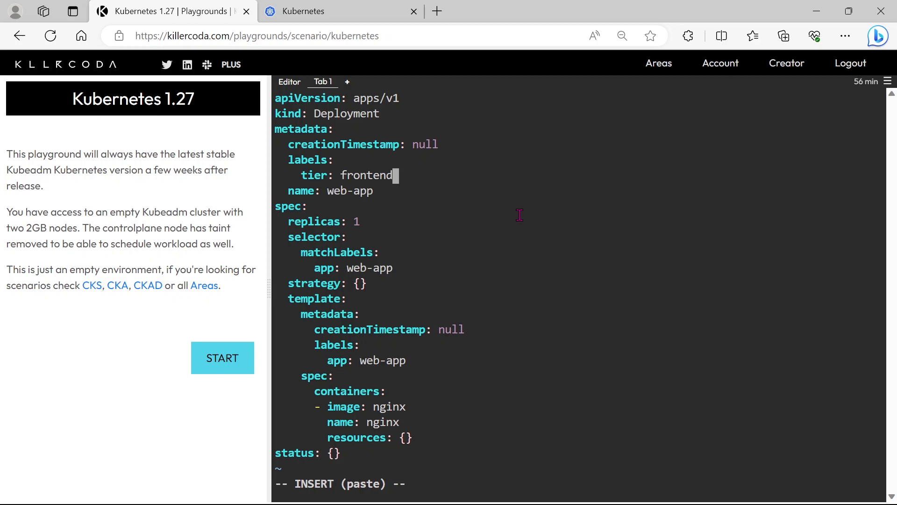
mouse_move(355, 206)
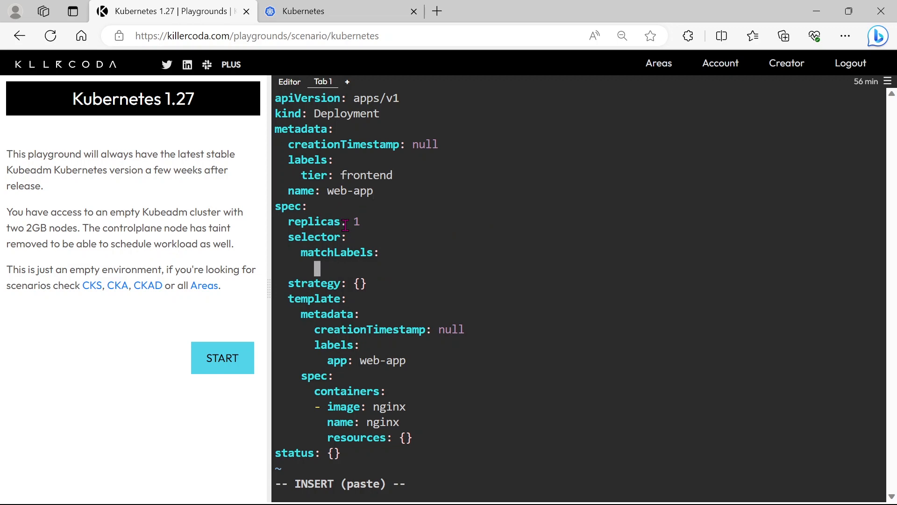
- Replace the matchLabels and template app: web-app labels with tier: frontend
type("tier: frontend")
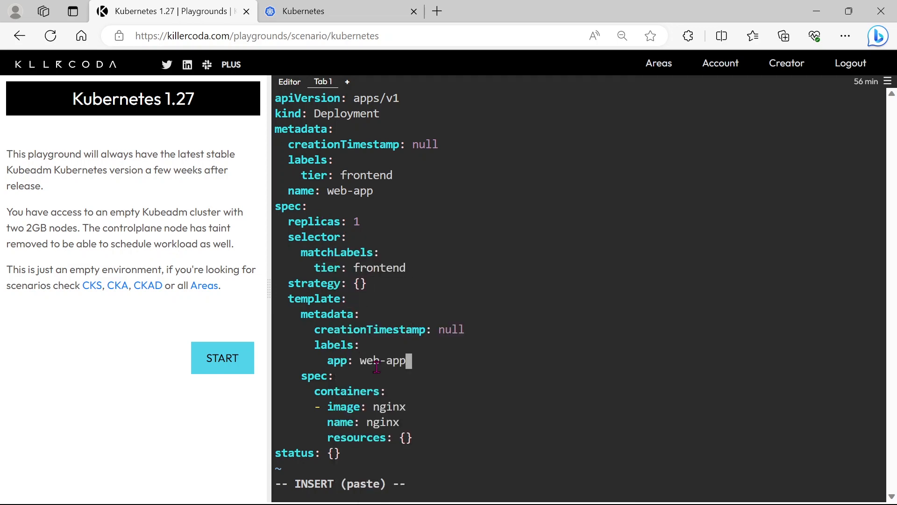
key("Backspace")
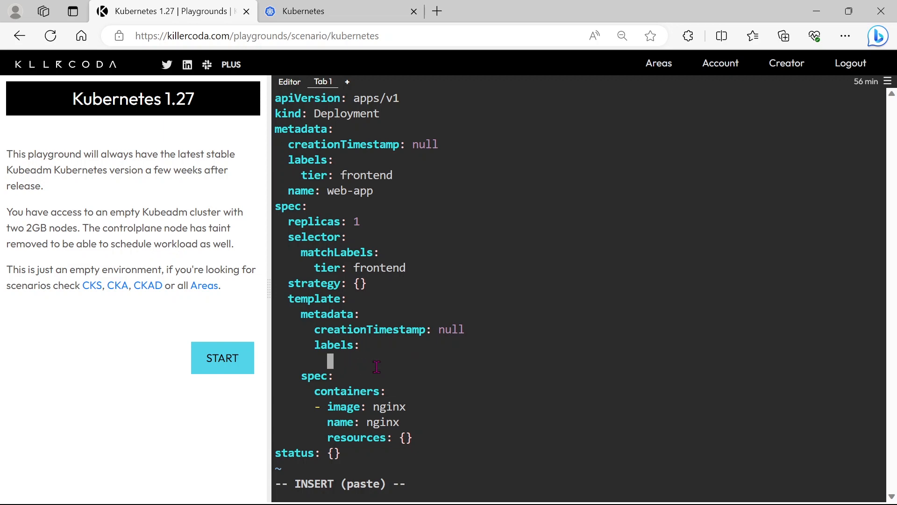
type("tier: frontend")
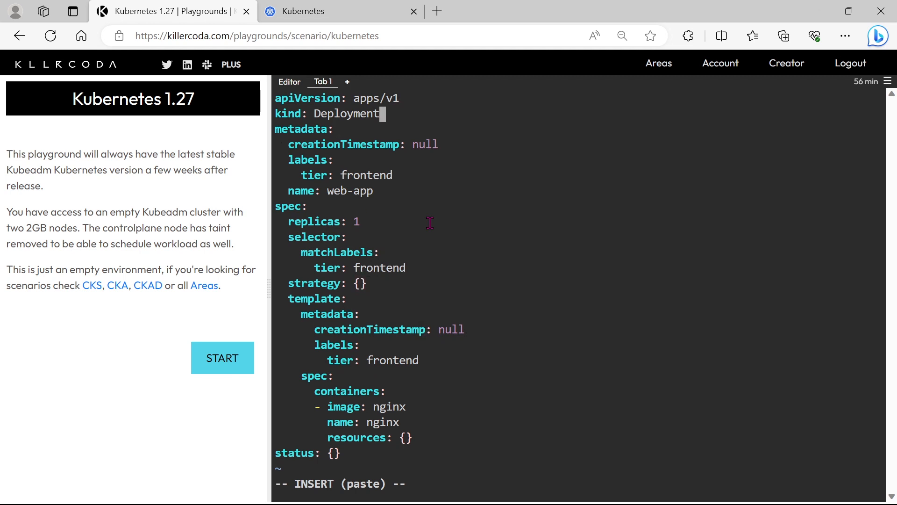
key("Backspace")
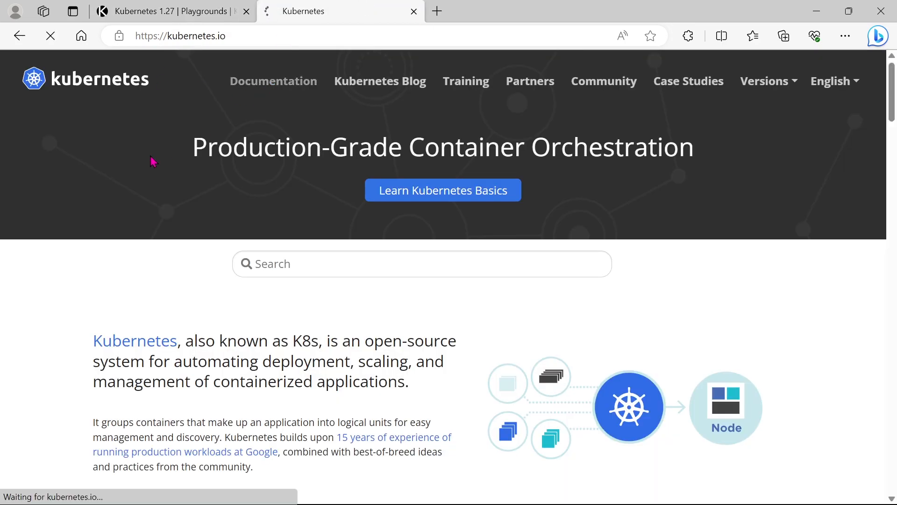
- Search the Kubernetes docs for replicaset, copy the kind value ReplicaSet, and return to the playground
left_click(273, 81)
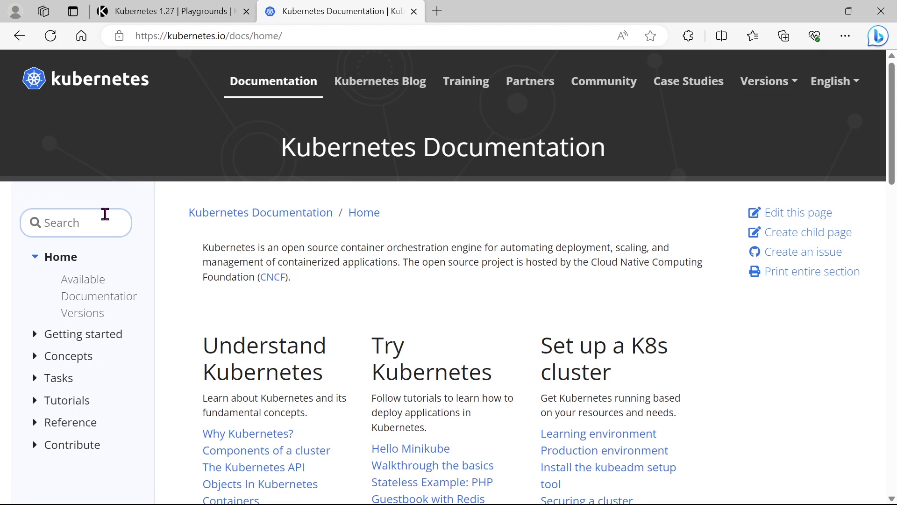
type("replicaset")
type("kind")
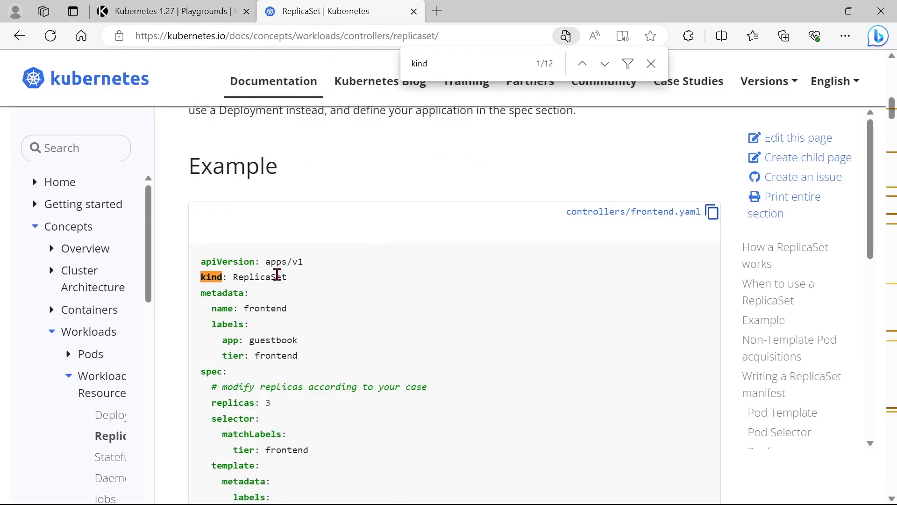
double_click(260, 278)
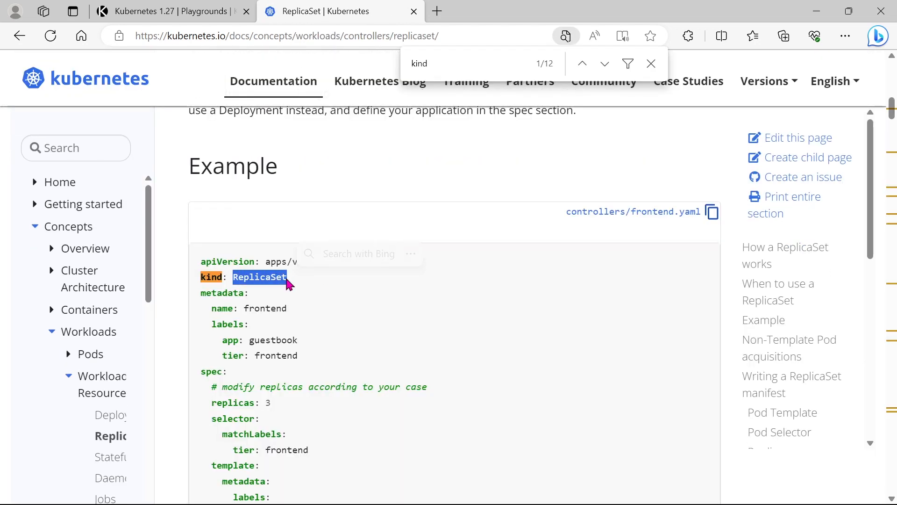
left_click(166, 10)
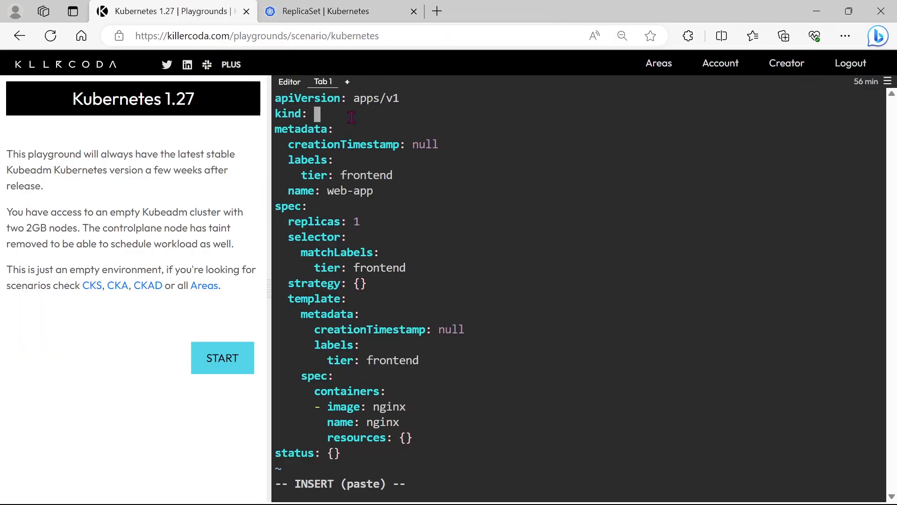
- Set kind to ReplicaSet, drop the strategy line, raise replicas to 3 and save 24.yaml
type("ReplicaSet")
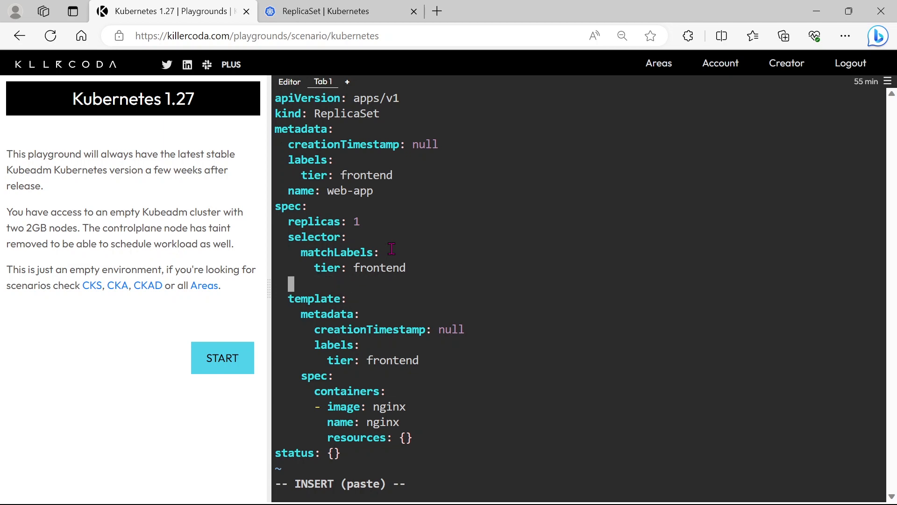
key("Escape")
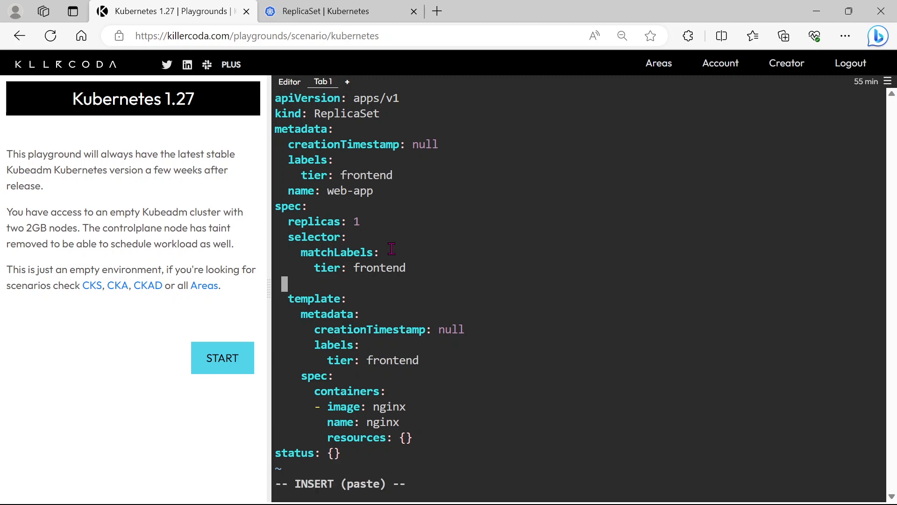
key("Up")
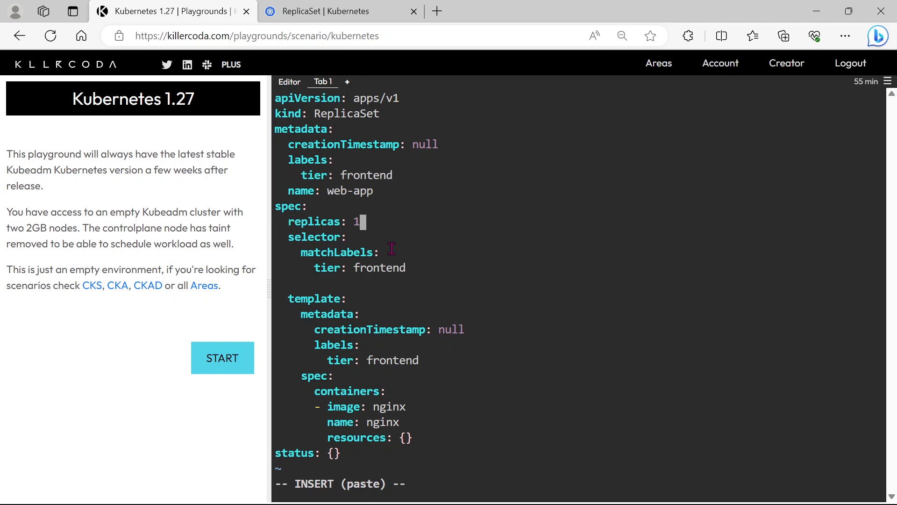
type("3")
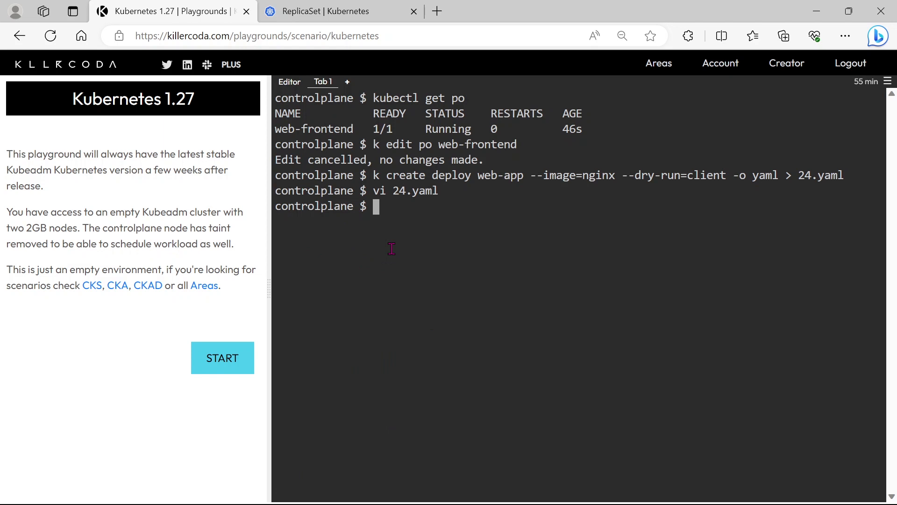
- Apply 24.yaml to create the web-app ReplicaSet and check k get po / k get rs for 3 ready pods
type("k apply -f")
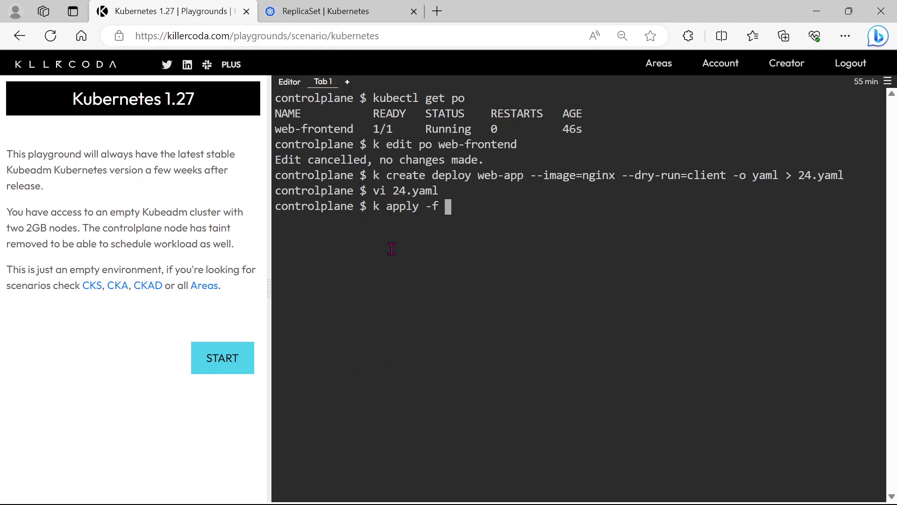
type("24.yaml")
type("k get po")
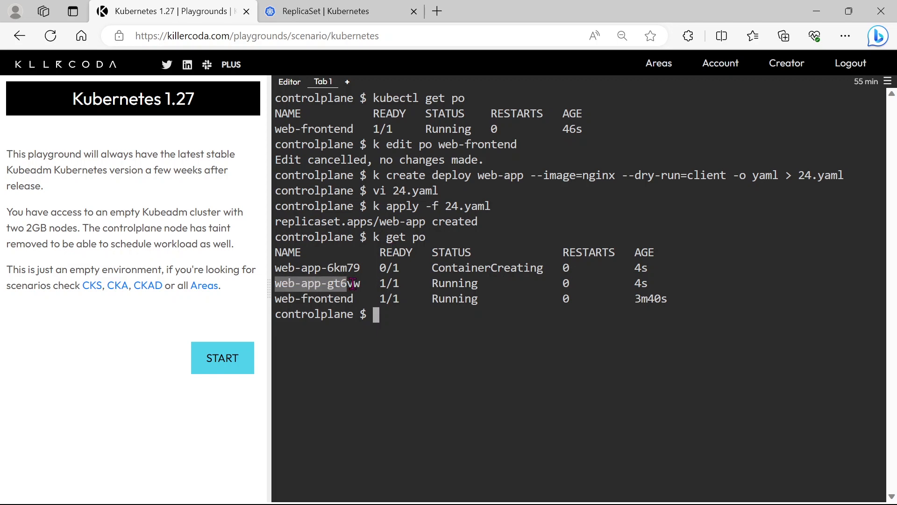
mouse_move(276, 266)
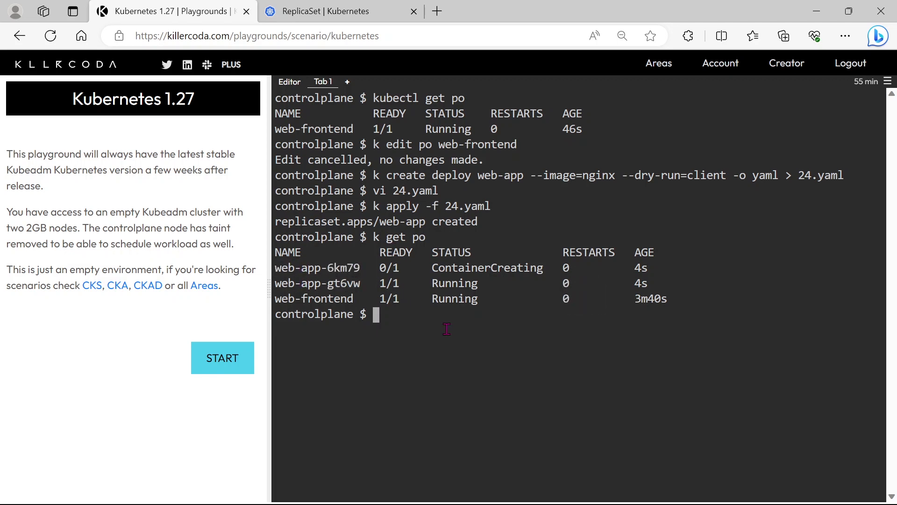
key("Return")
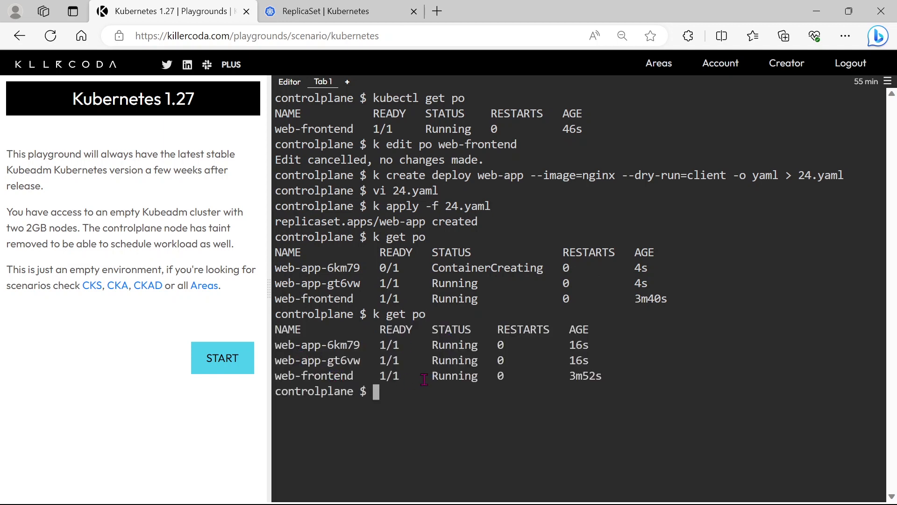
type("k get rs")
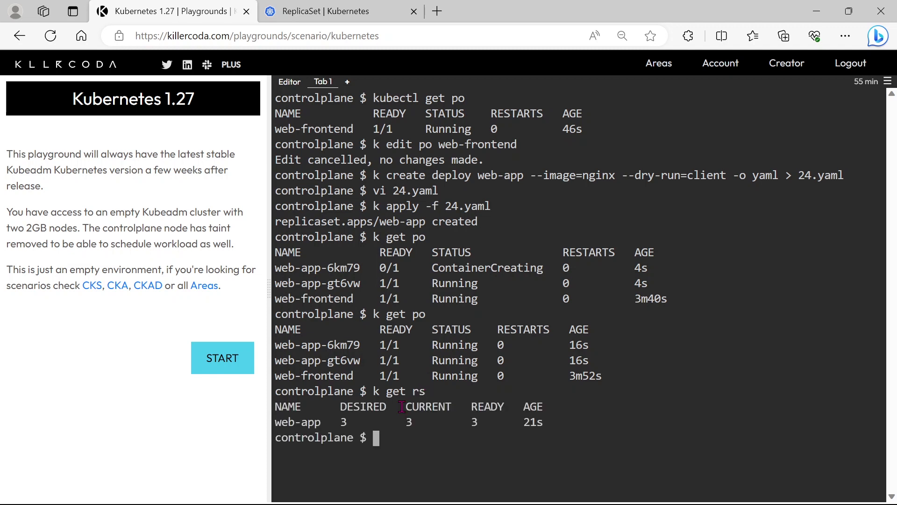
double_click(297, 421)
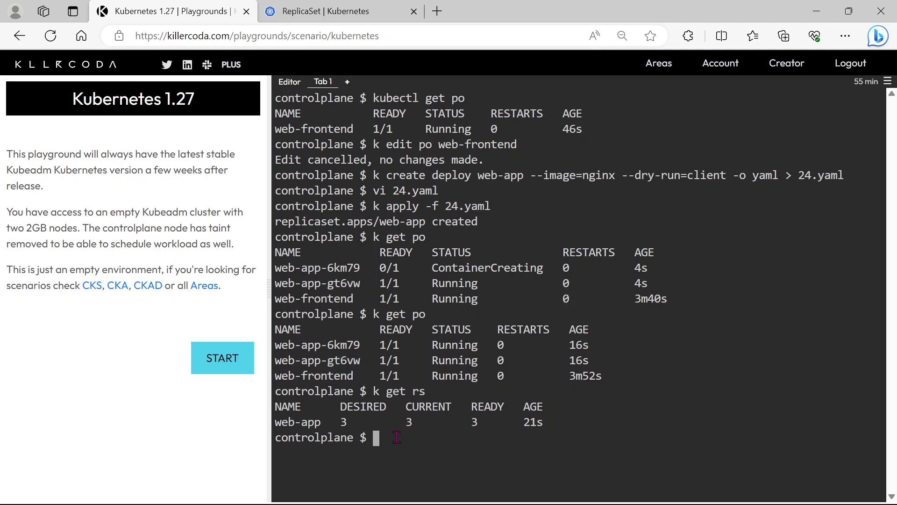
- Describe the web-app ReplicaSet with k describe rs web-app
type("k describ")
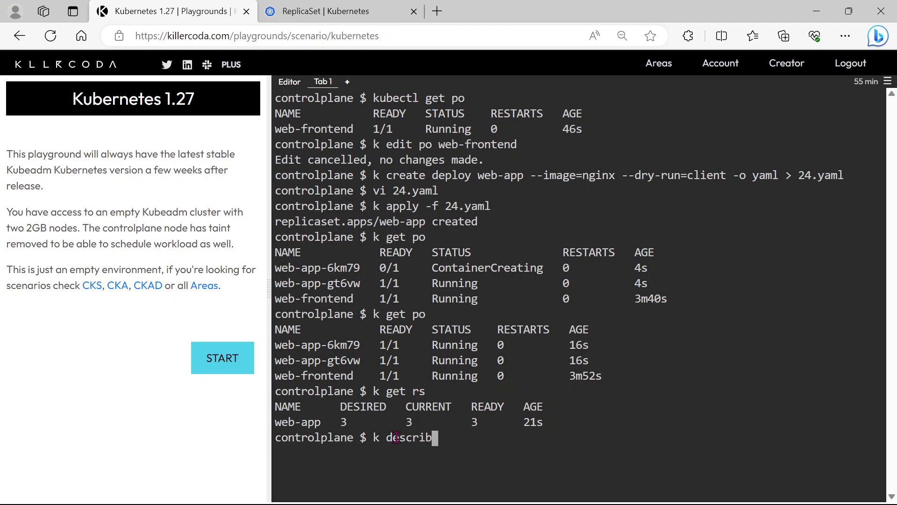
type("e rs")
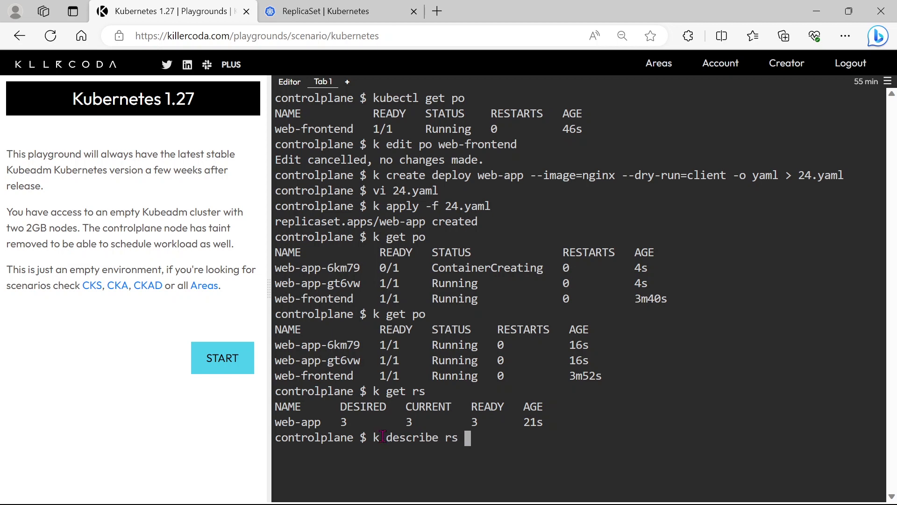
double_click(297, 422)
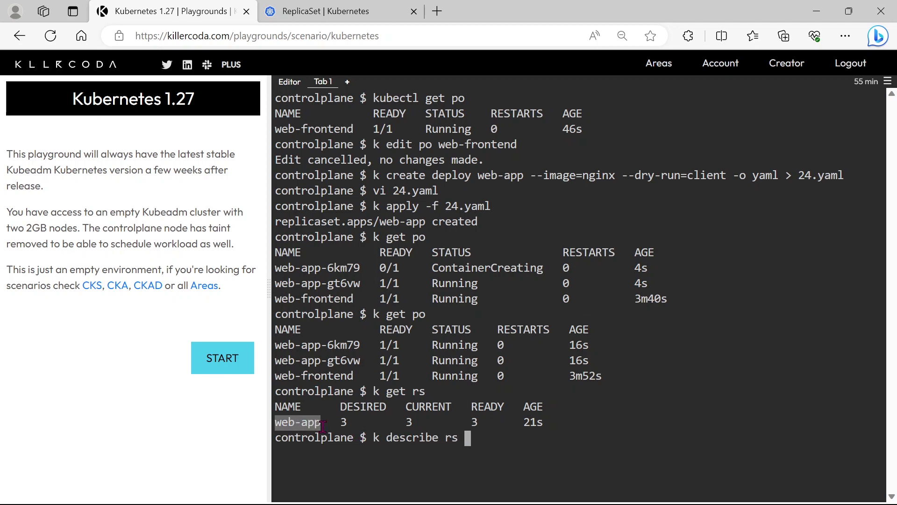
right_click(298, 421)
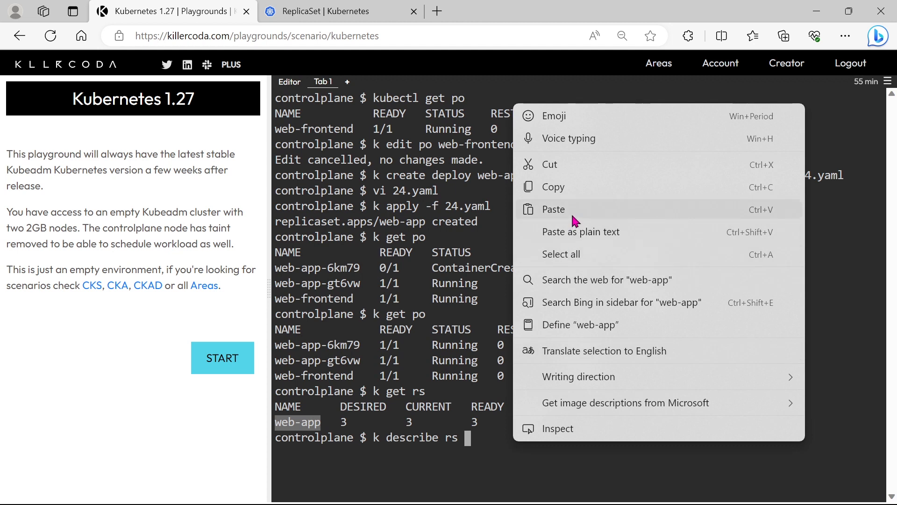
left_click(553, 209)
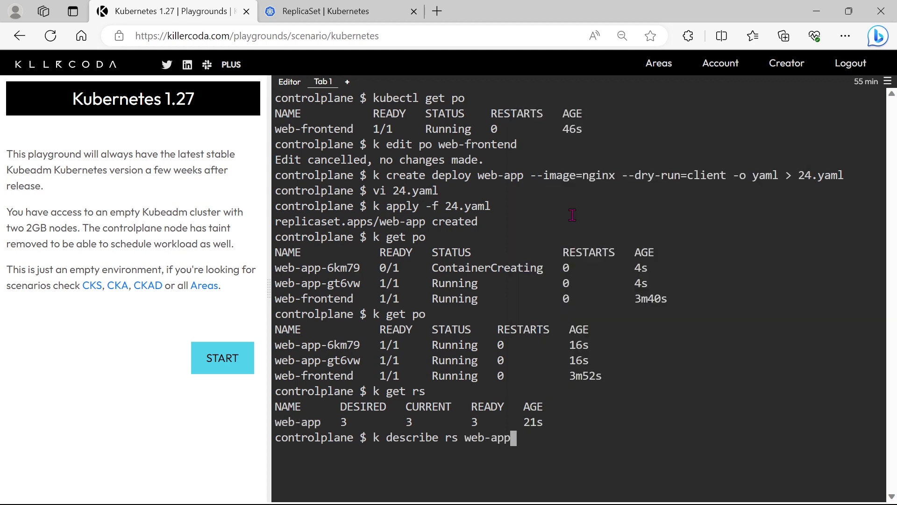
key("Return")
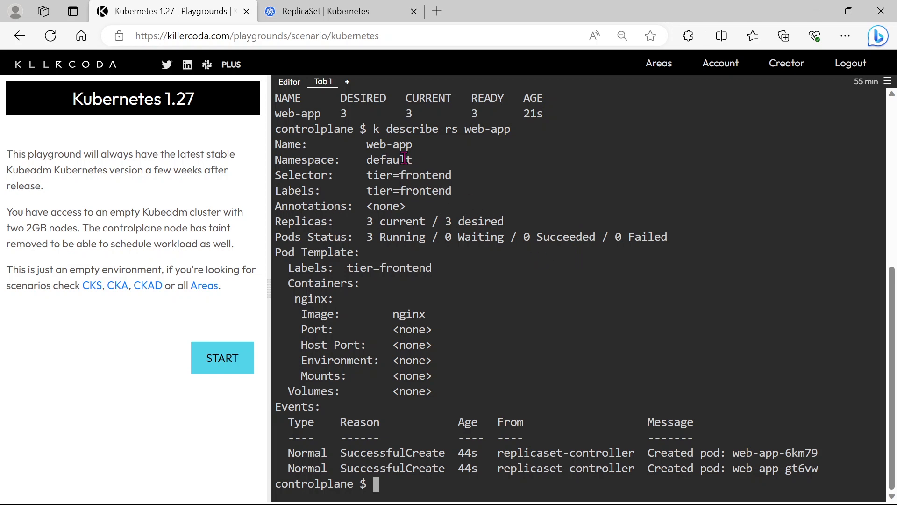
mouse_move(456, 428)
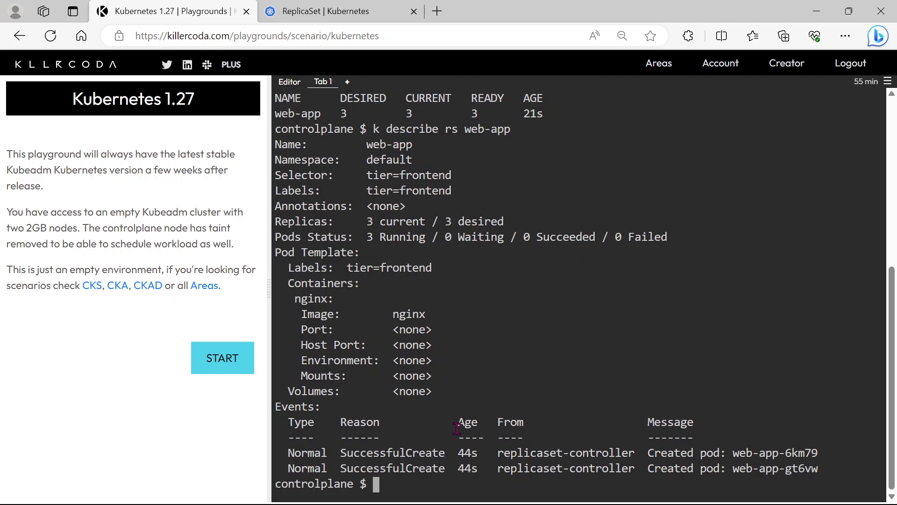
- Highlight the 3 Running pods status and the tier=frontend selector in the describe output
double_click(773, 452)
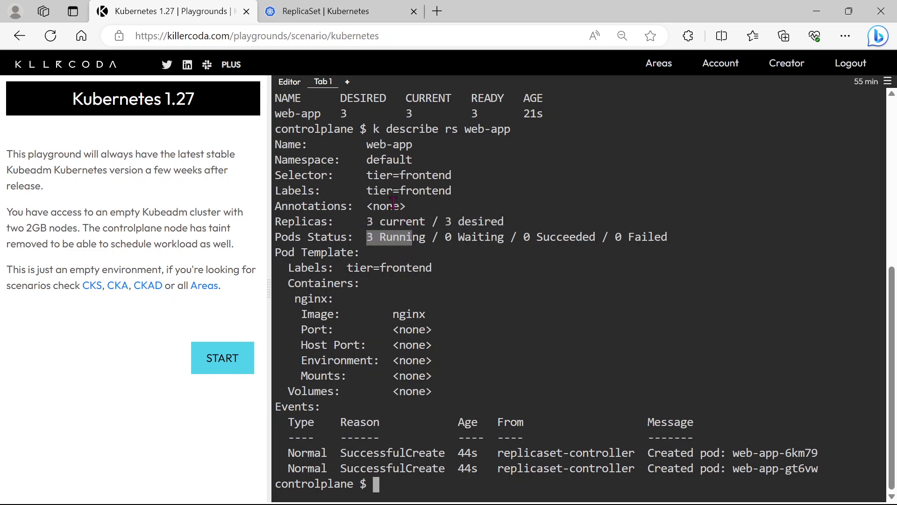
double_click(408, 174)
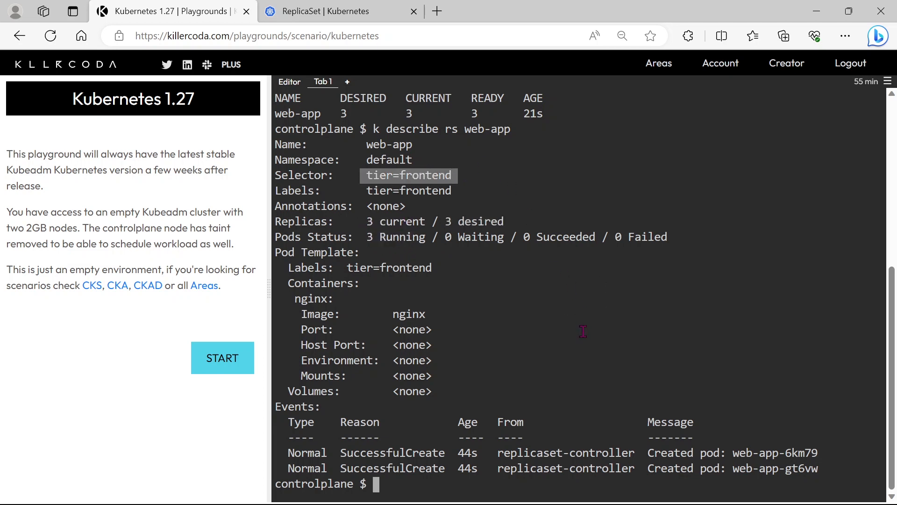
mouse_move(529, 389)
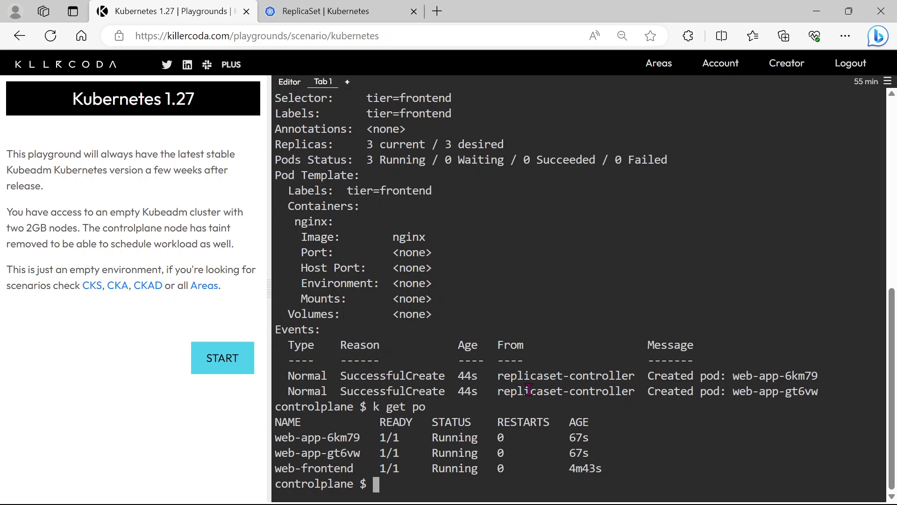
- List the ReplicaSets showing web-app 3/3 ready and copy the web-app name for deletion
type("k get rs")
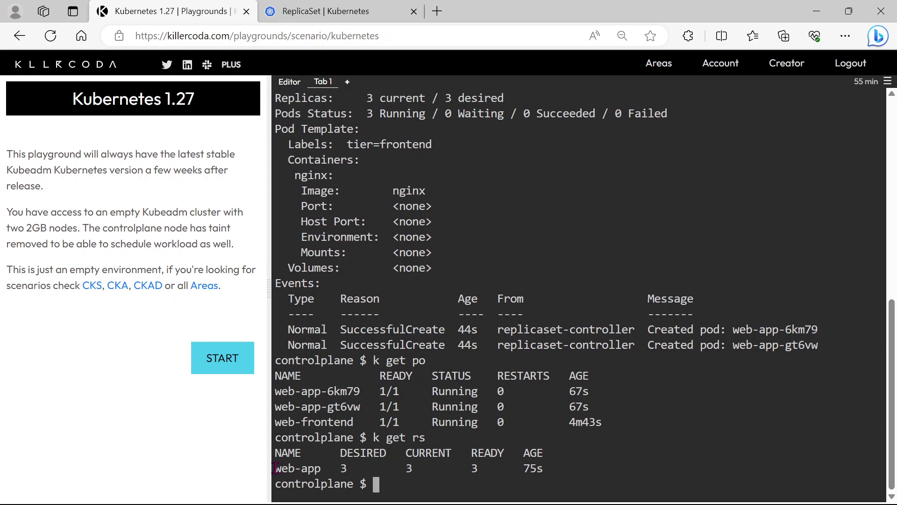
double_click(298, 468)
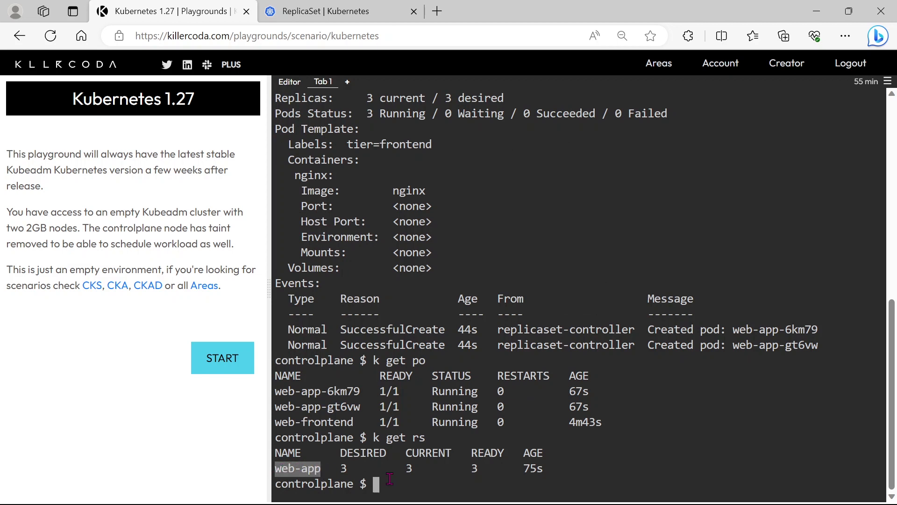
left_click(378, 484)
type("k delete r")
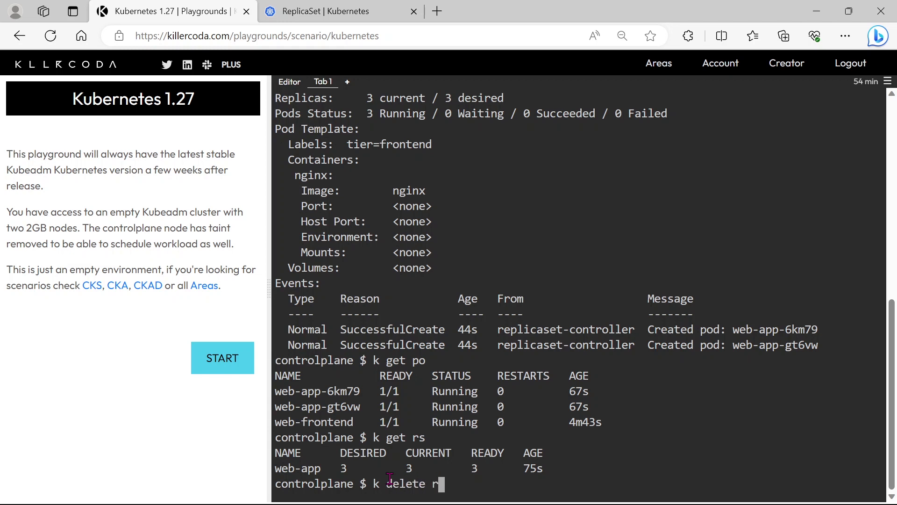
- Delete the web-app ReplicaSet with k delete rs web-app and begin another k get check
type("s")
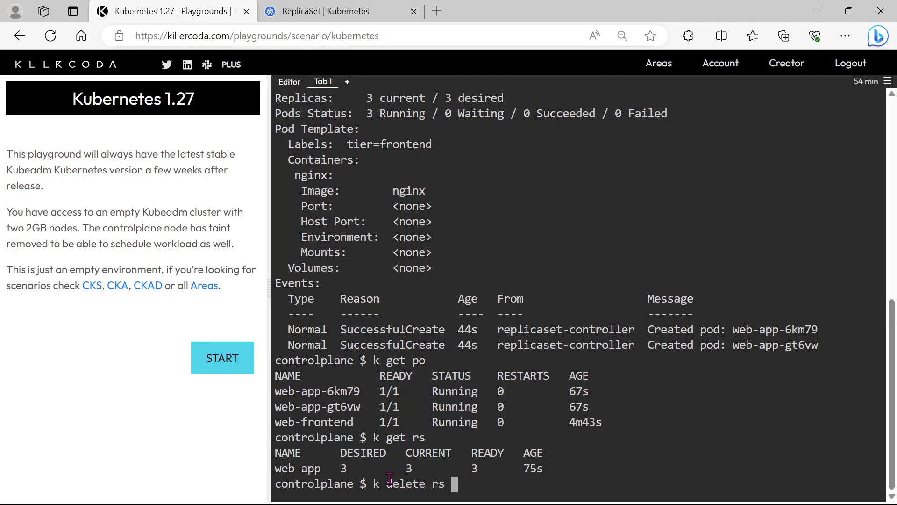
type("web-app")
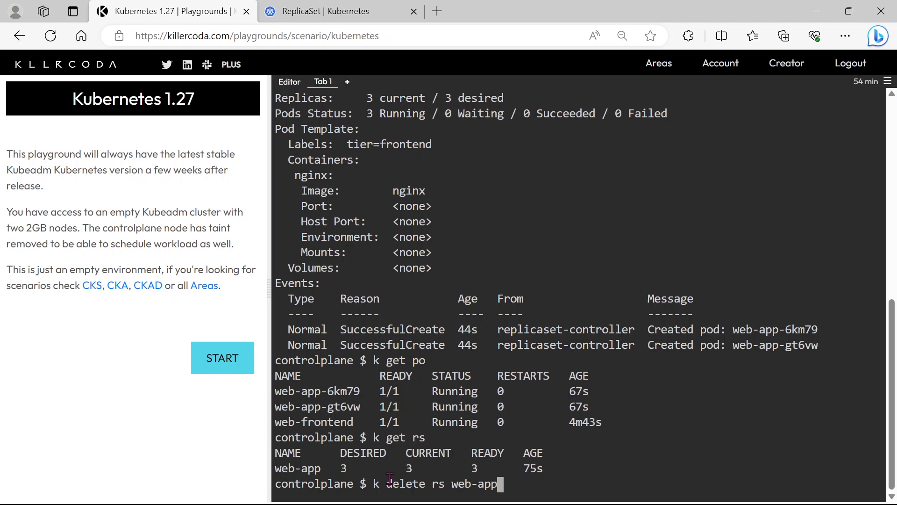
key("Return")
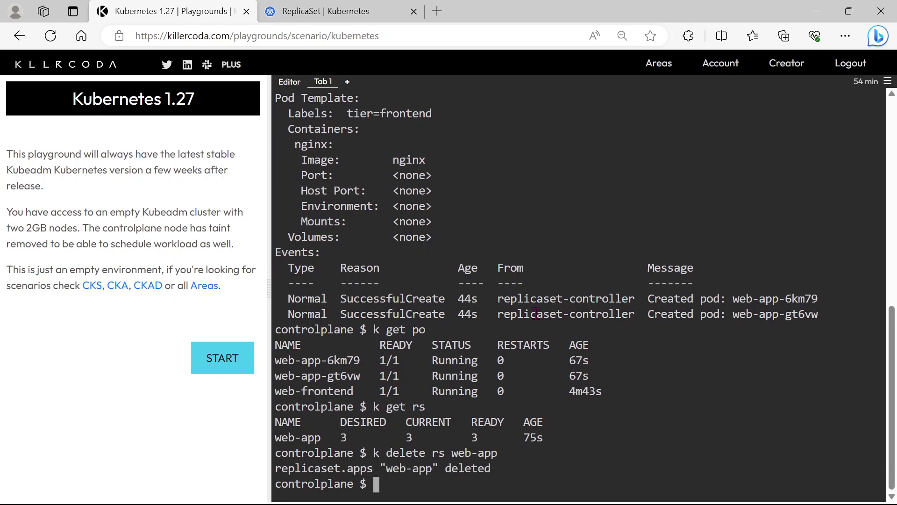
type("k get")
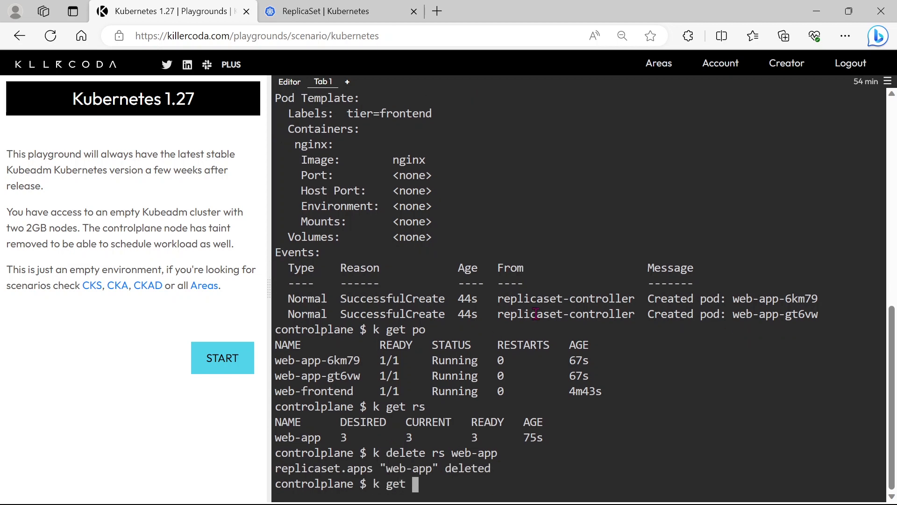